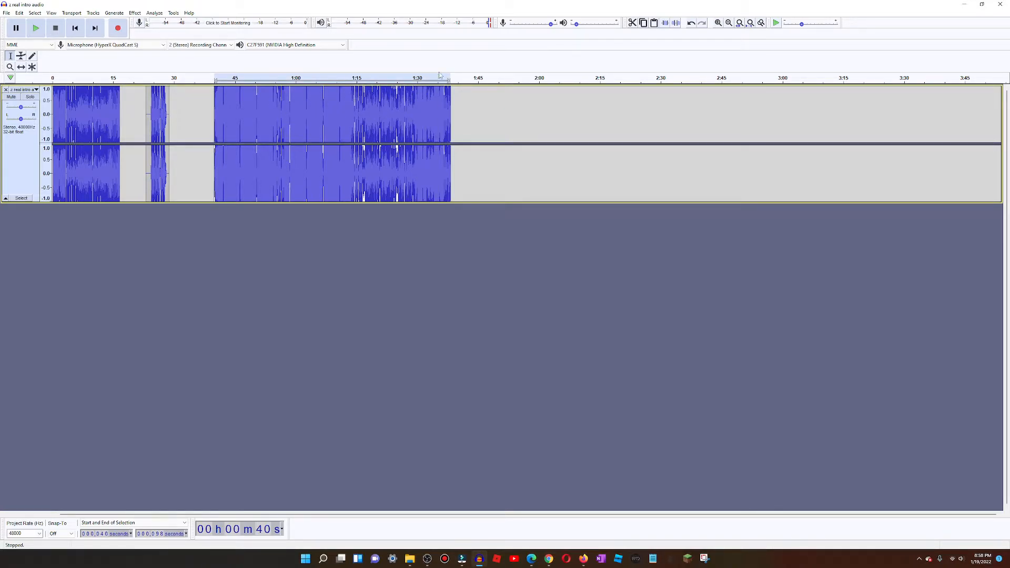
mouse_move(214, 103)
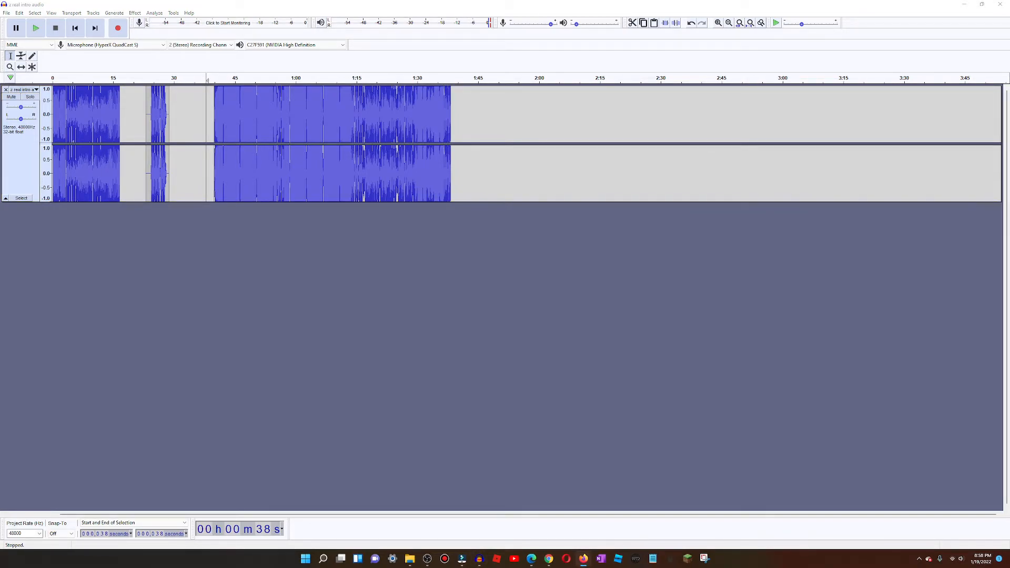
- Play the uploaded audio 'take a step back lol' on its Roblox library page, then stop it
click(547, 559)
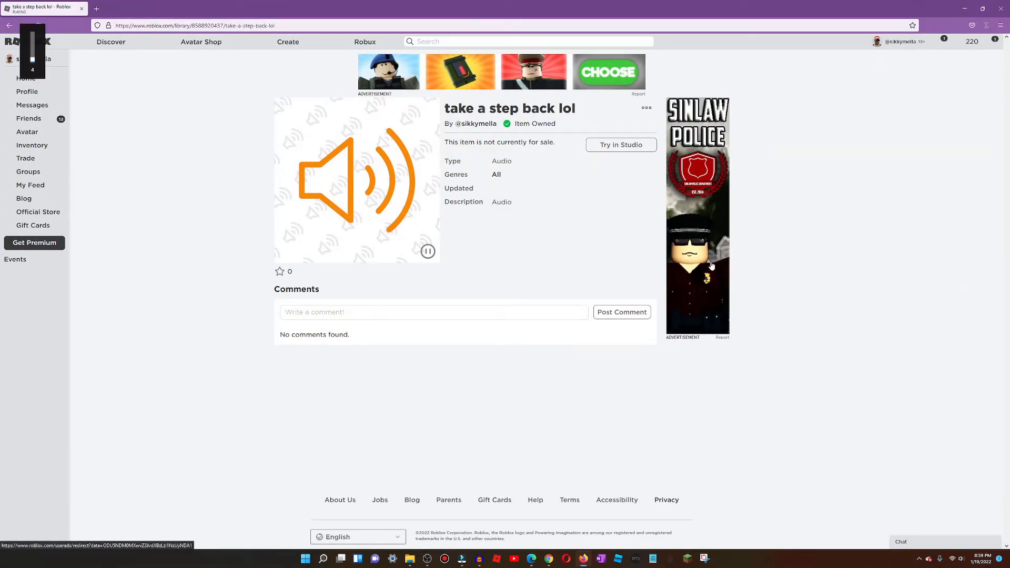
click(427, 252)
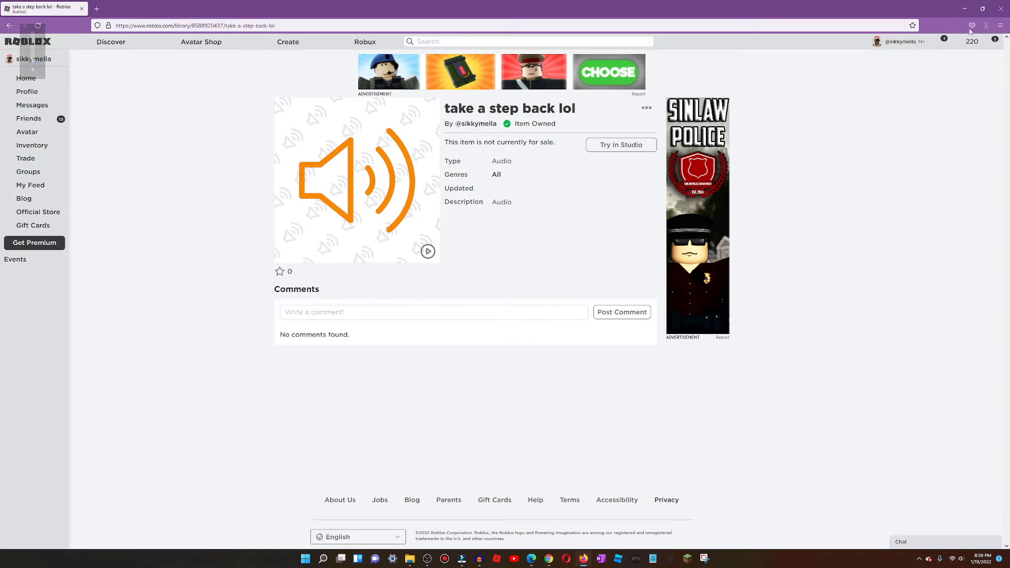